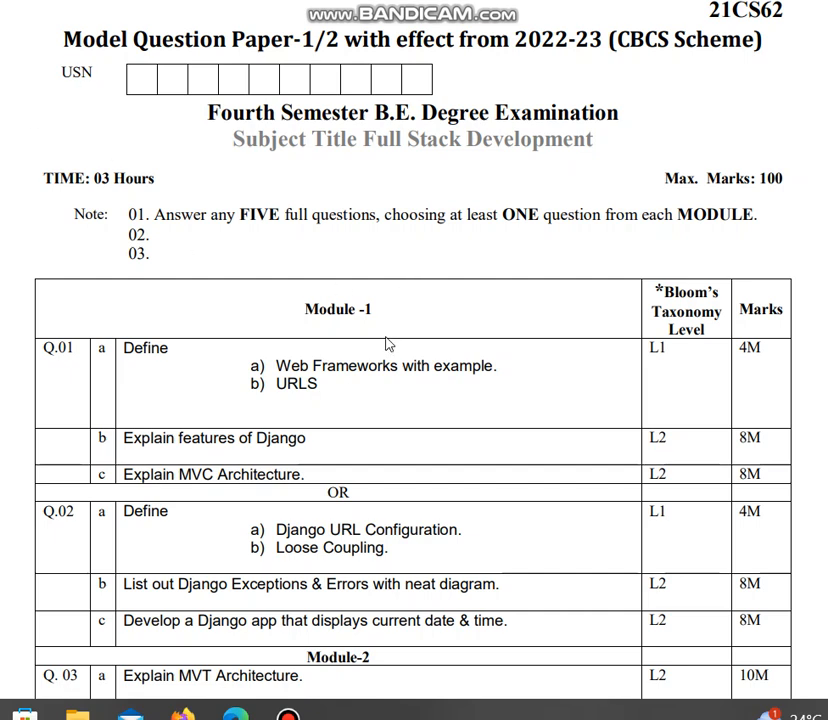
mouse_move(326, 394)
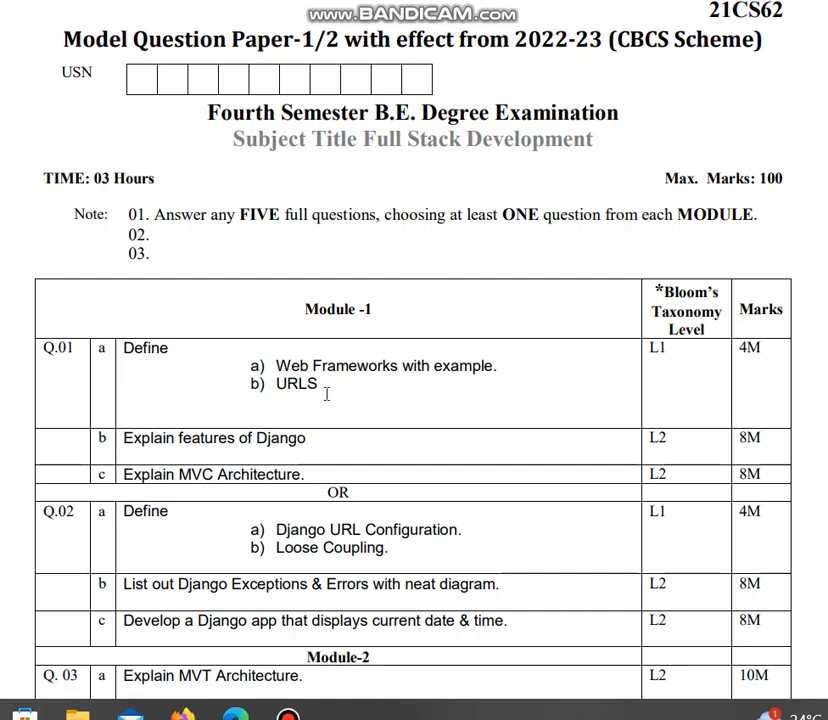
mouse_move(304, 166)
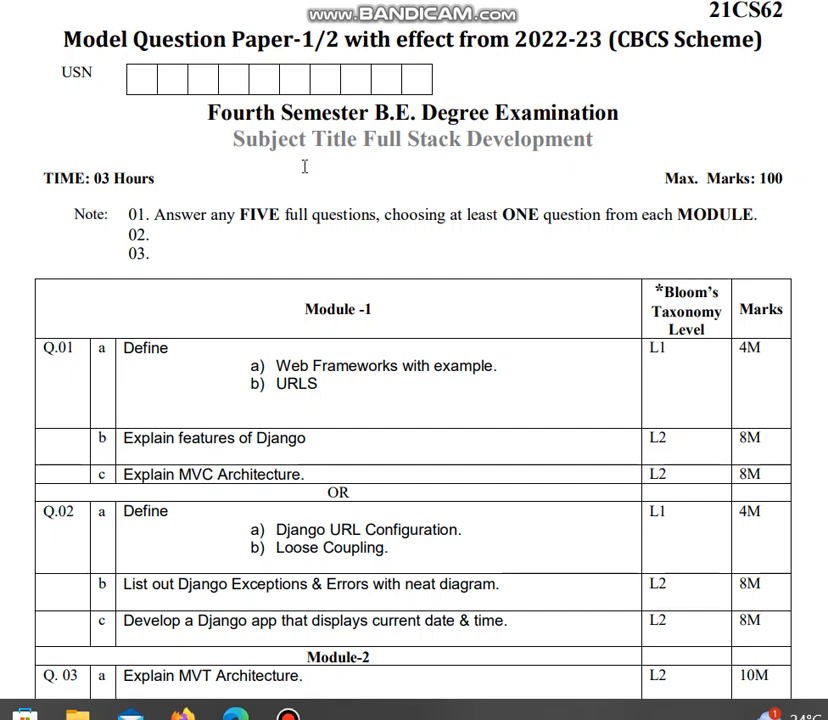
mouse_move(504, 454)
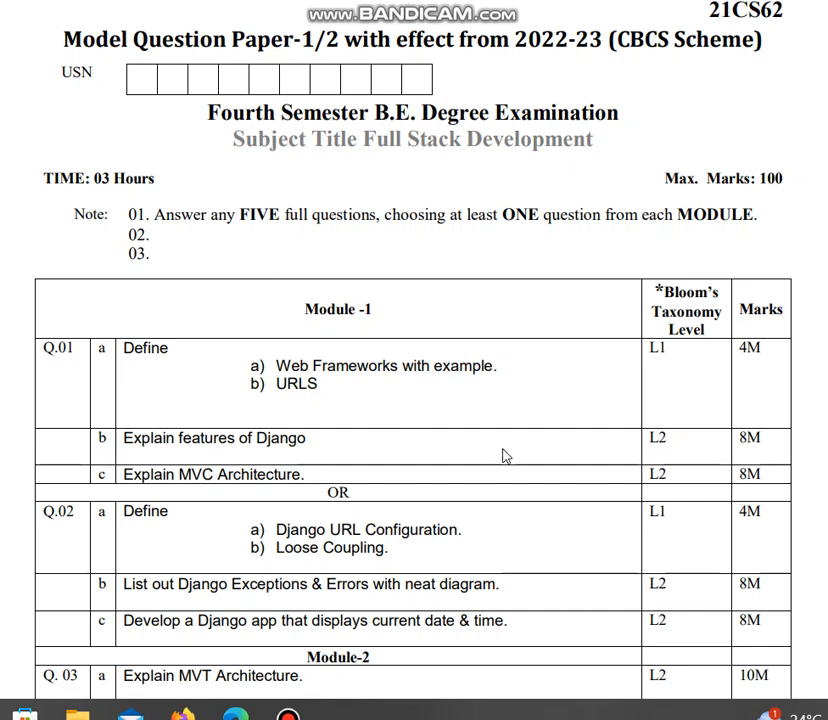
scroll(down, 3)
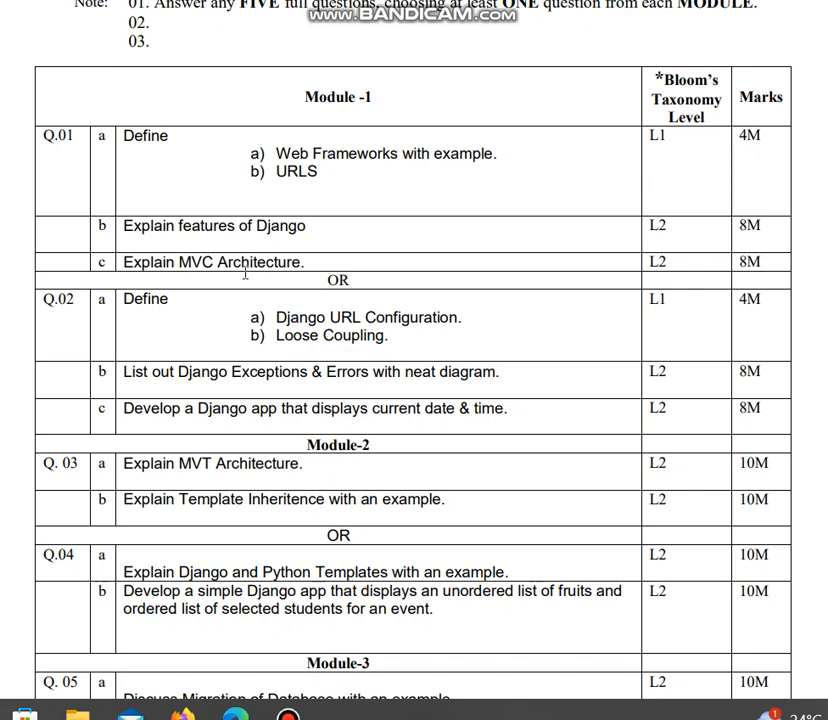
mouse_move(816, 268)
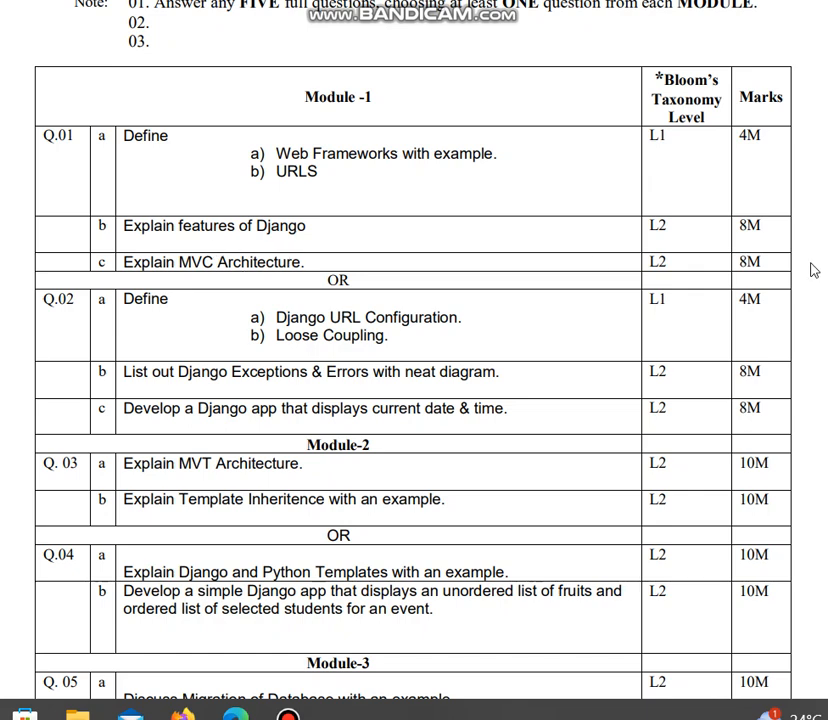
mouse_move(770, 288)
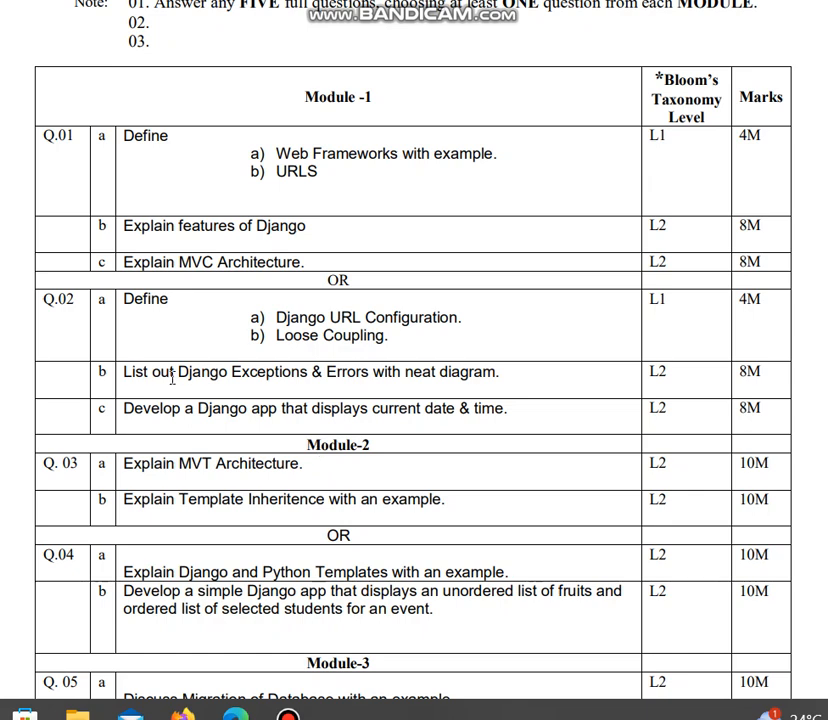
mouse_move(616, 404)
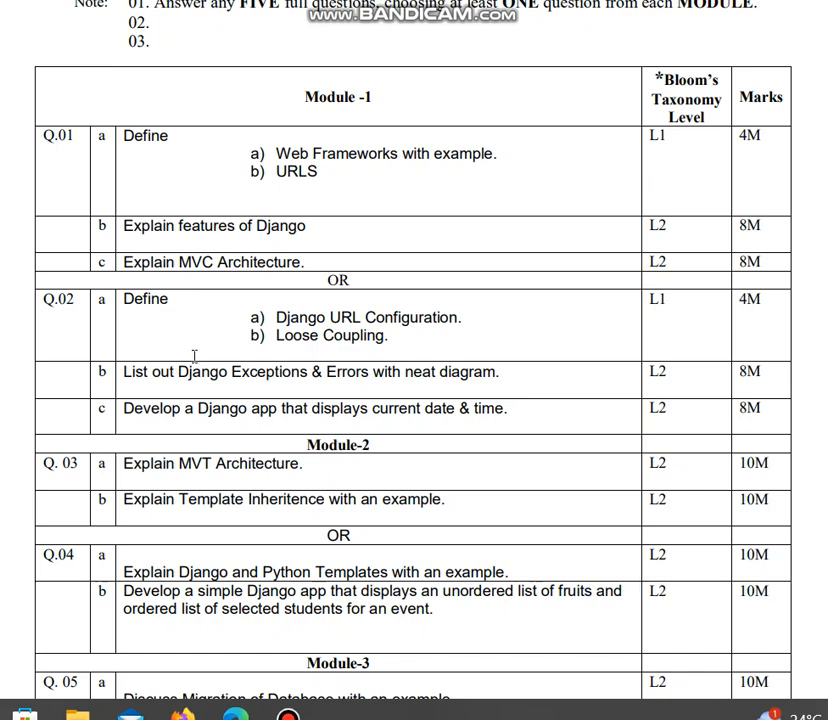
mouse_move(512, 458)
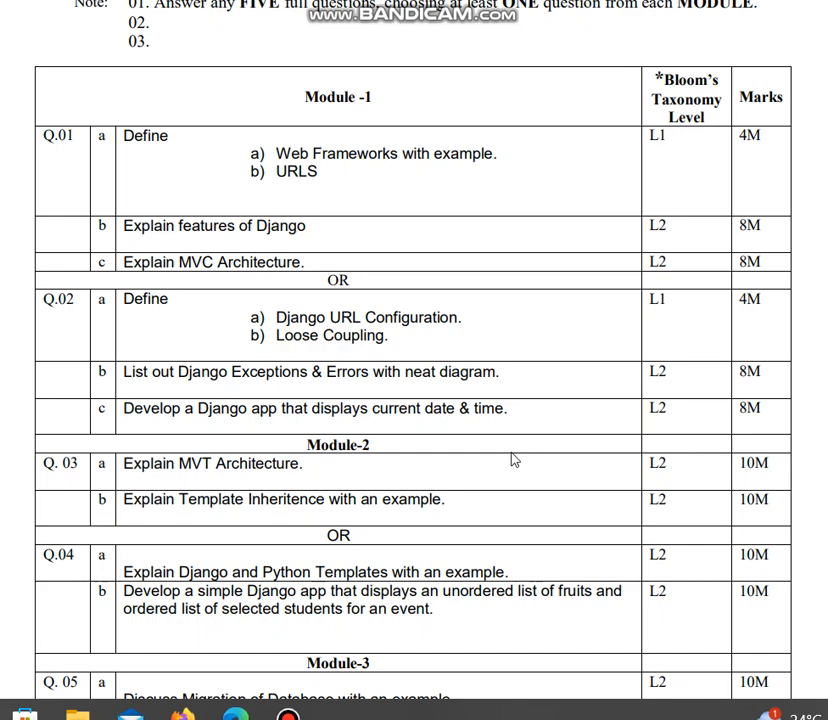
scroll(down, 3)
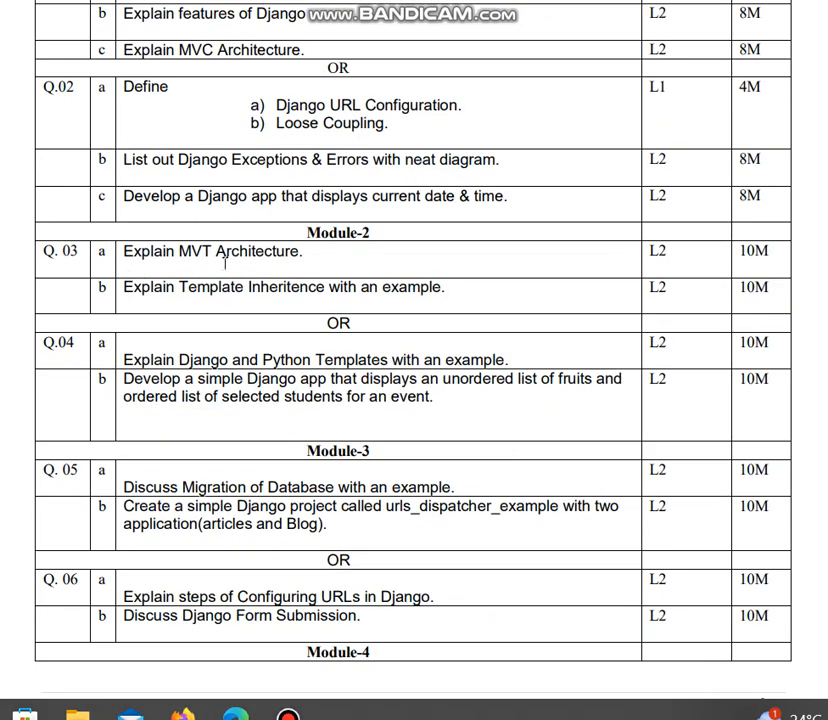
mouse_move(416, 272)
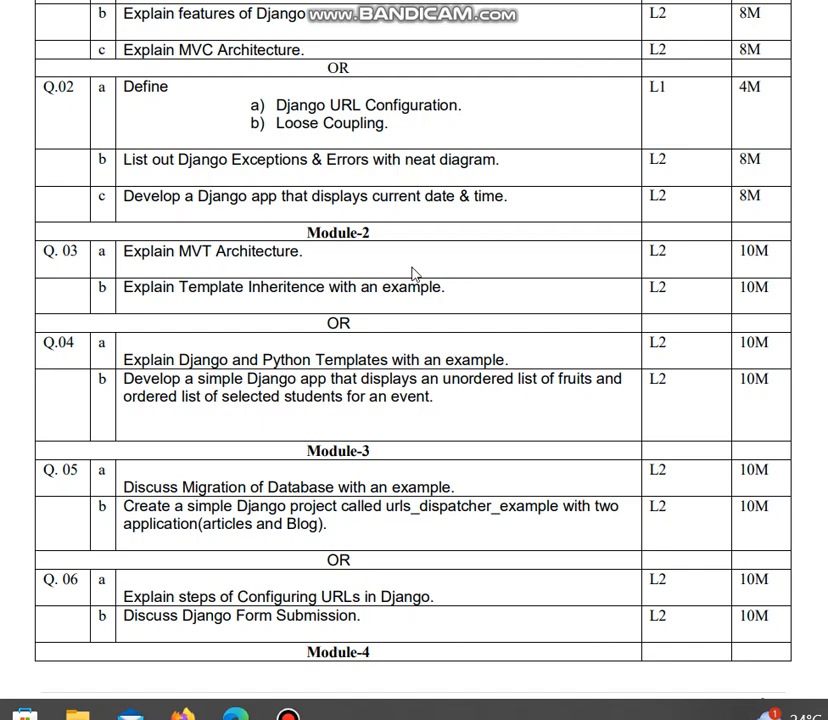
mouse_move(584, 320)
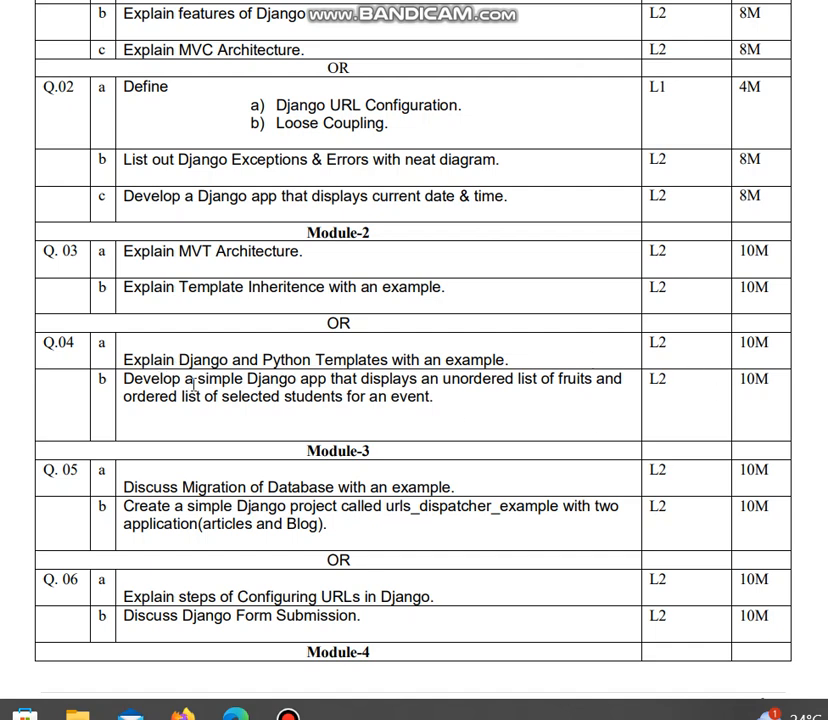
mouse_move(508, 420)
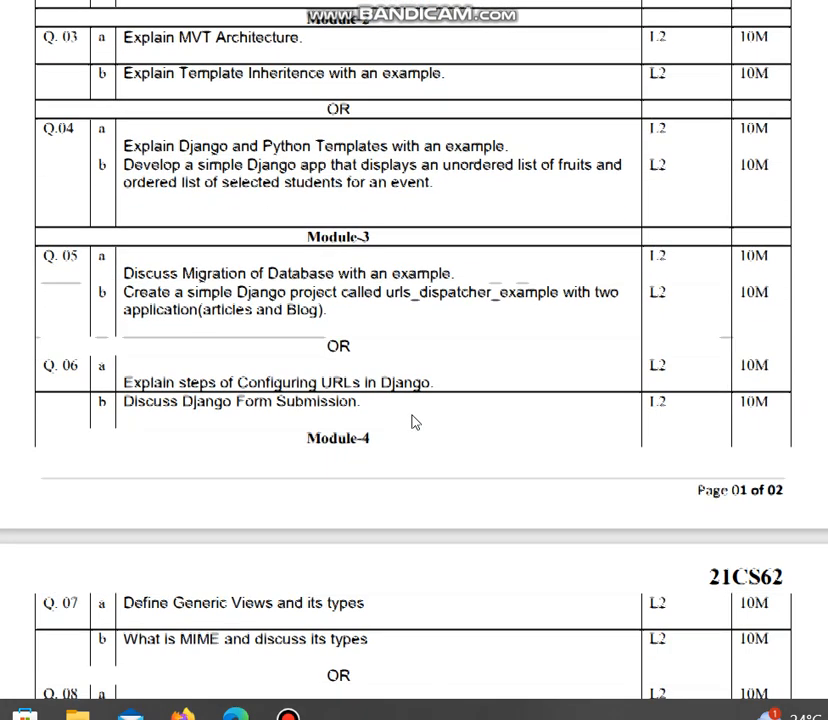
scroll(down, 3)
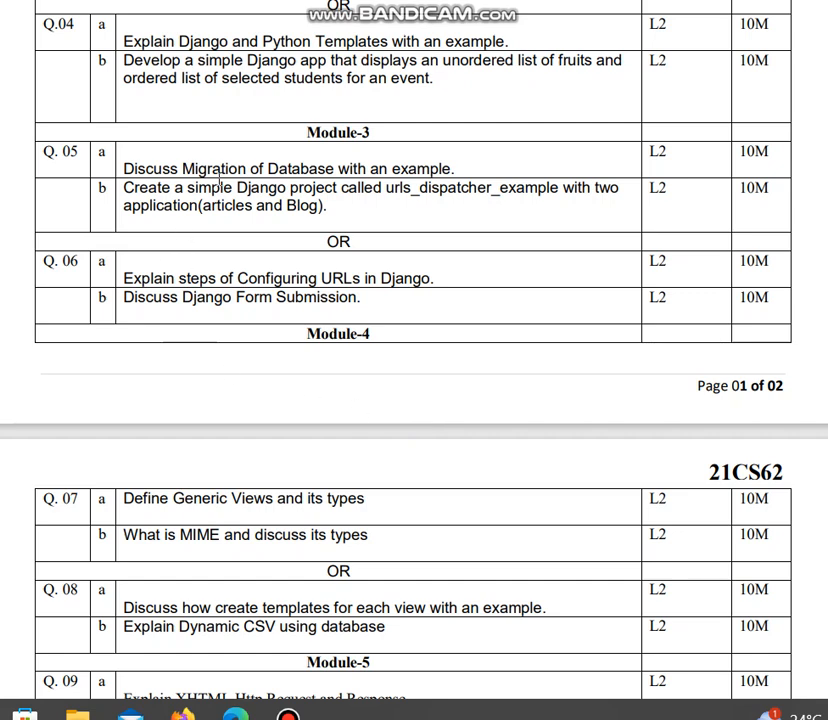
mouse_move(436, 198)
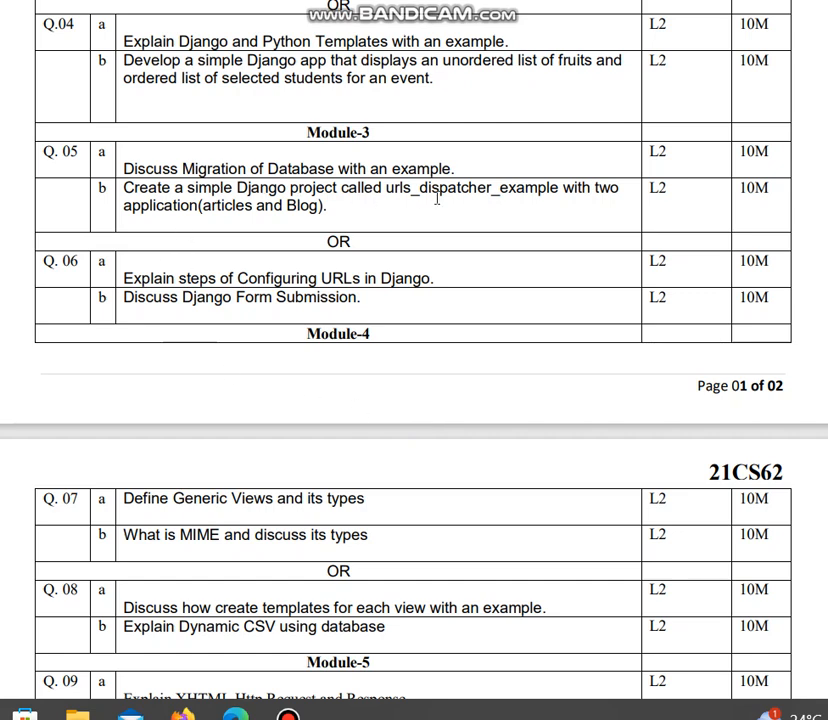
mouse_move(372, 200)
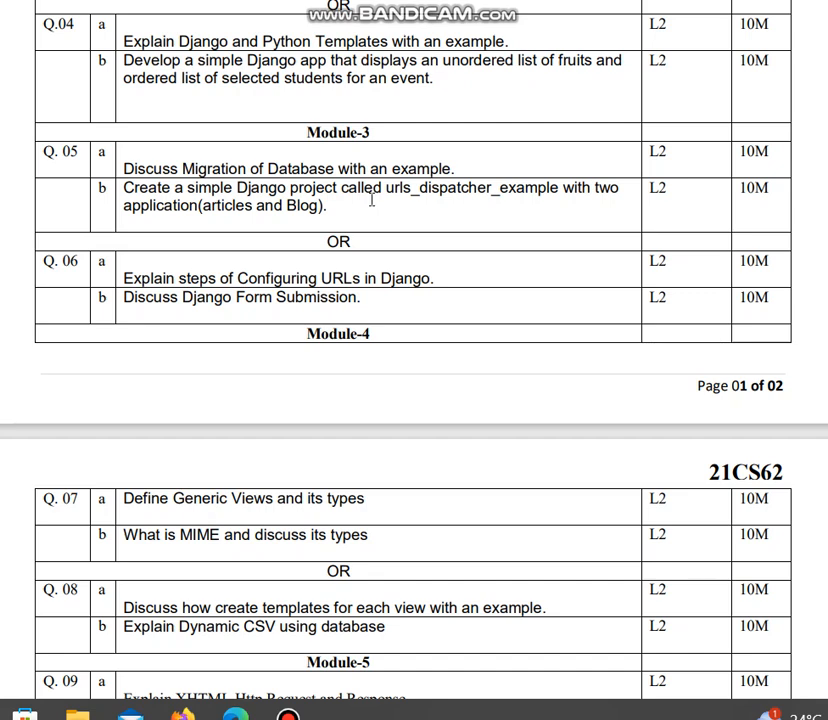
mouse_move(464, 216)
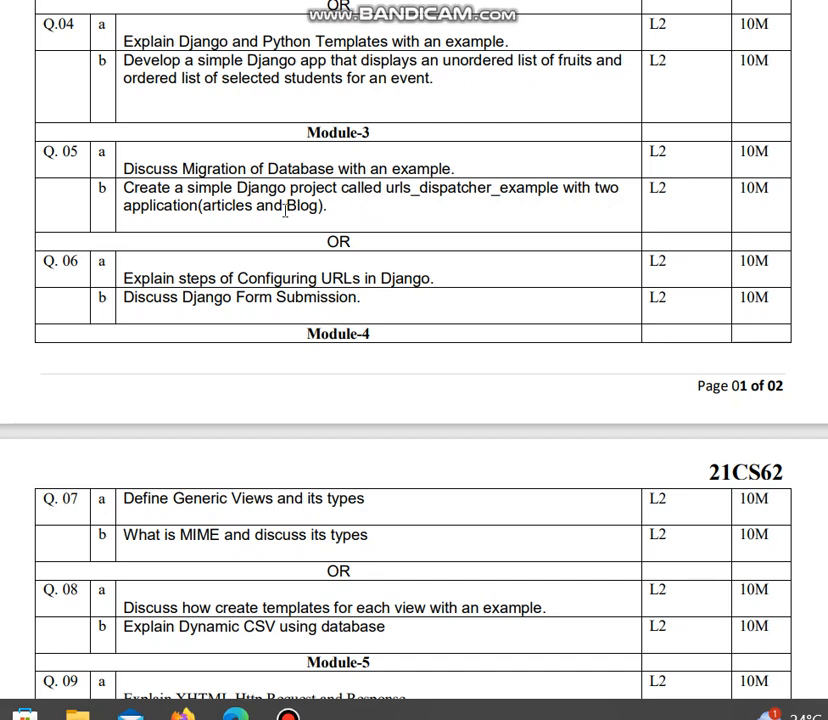
mouse_move(332, 218)
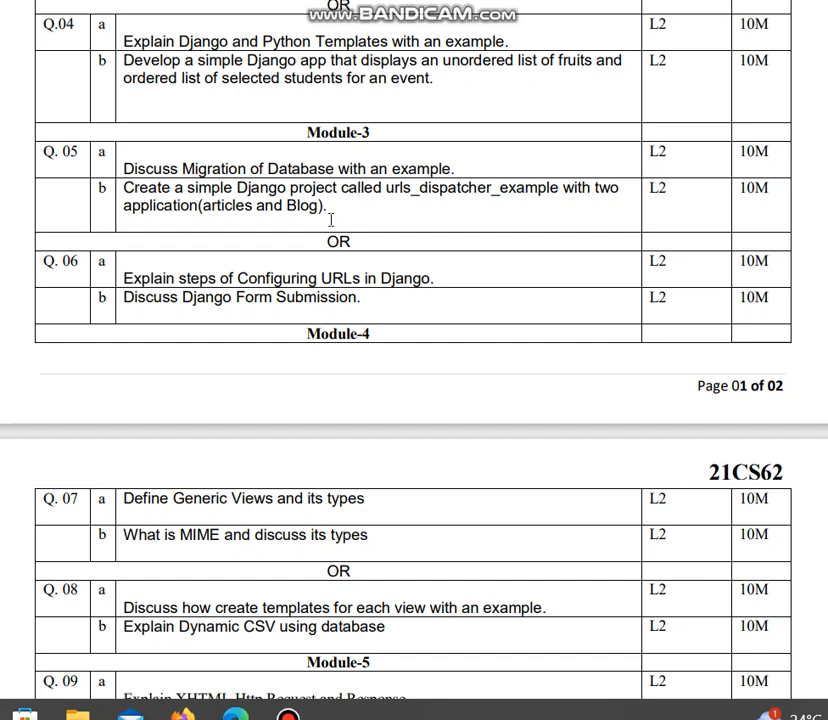
mouse_move(188, 216)
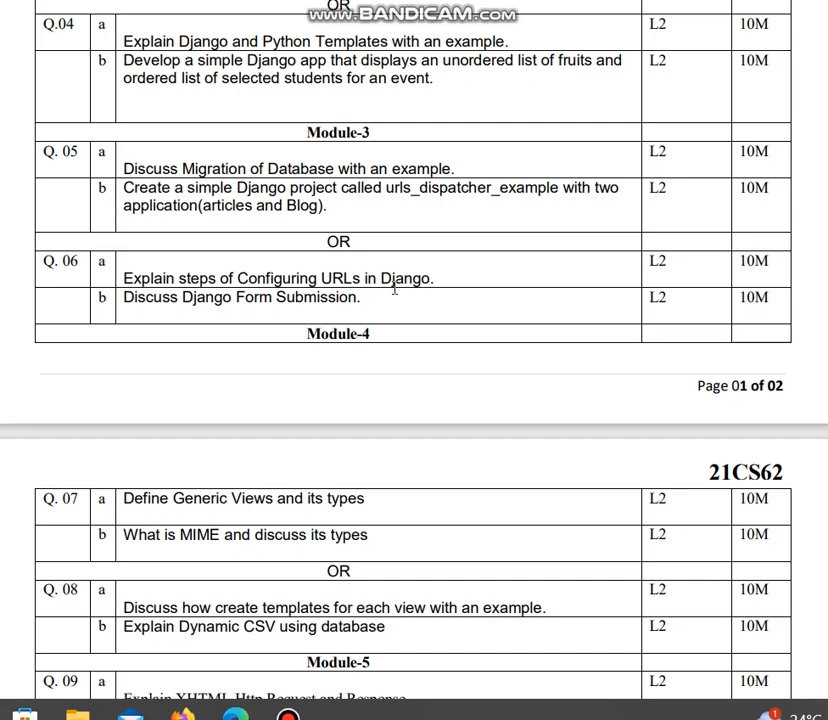
mouse_move(200, 312)
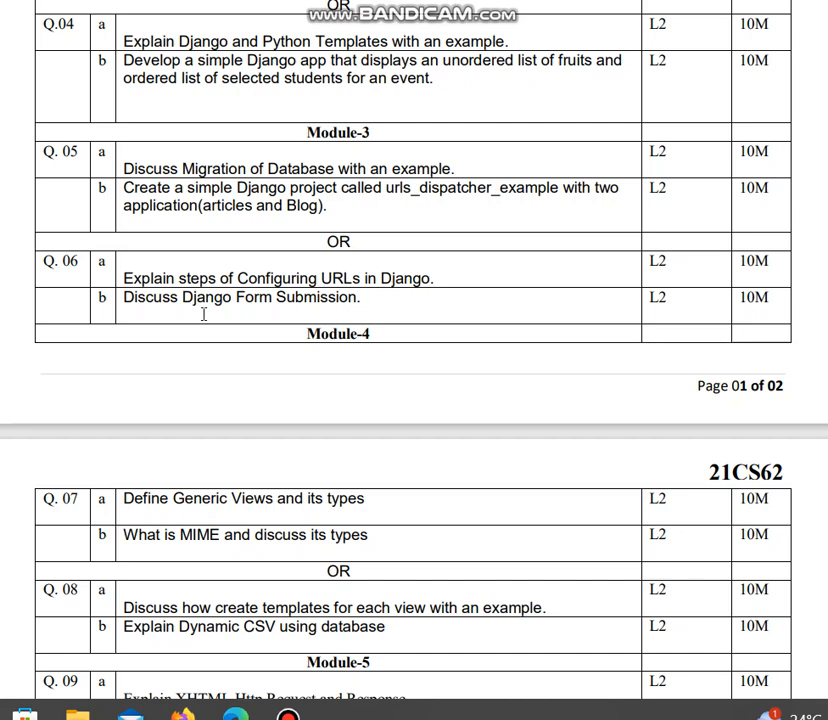
mouse_move(424, 352)
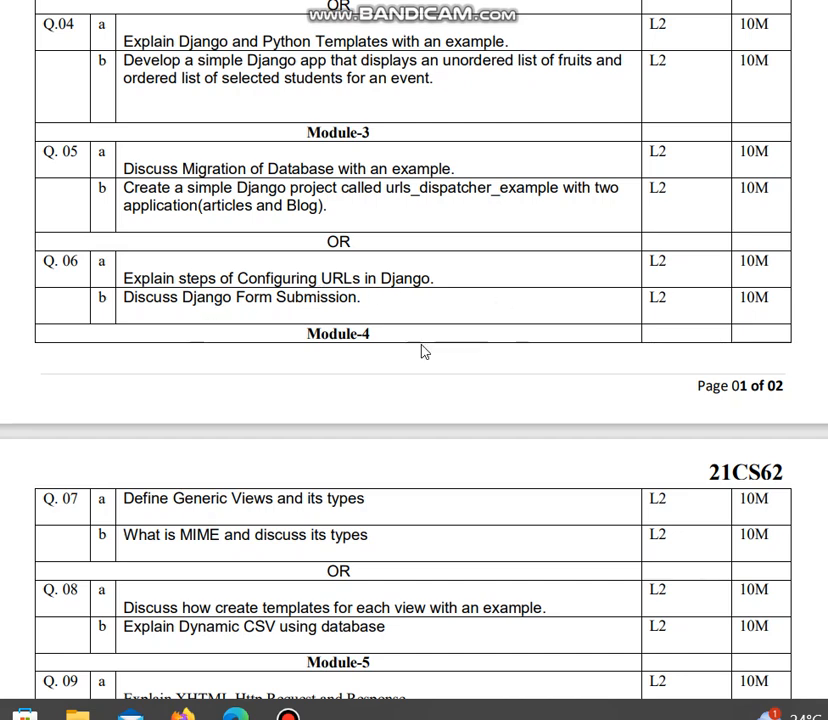
mouse_move(768, 328)
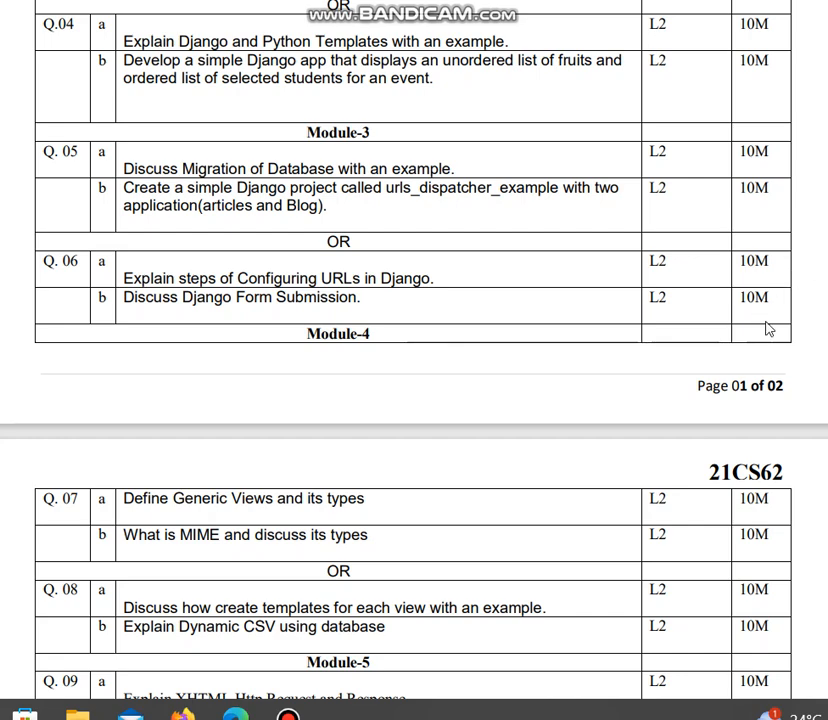
scroll(down, 3)
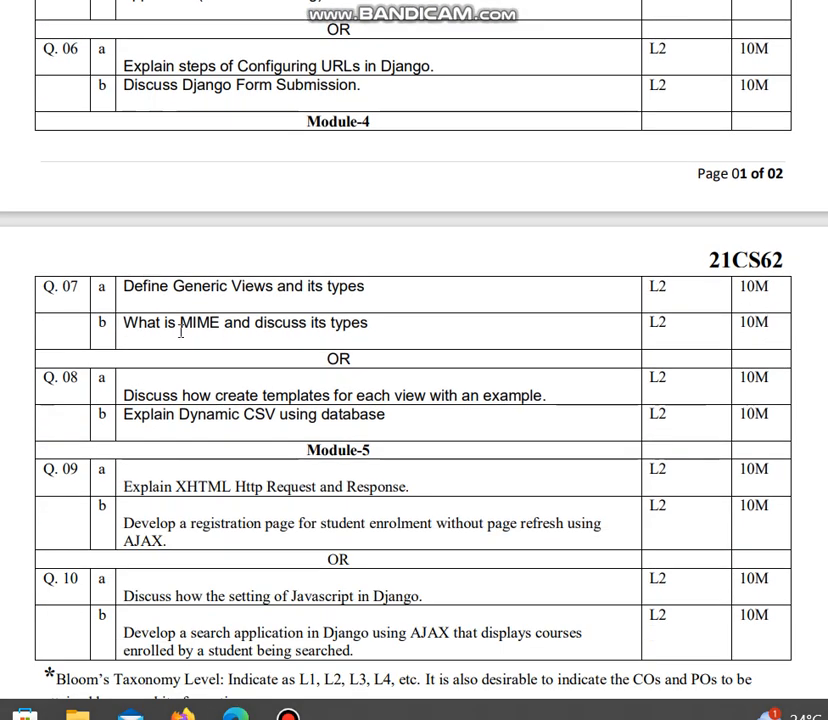
mouse_move(306, 308)
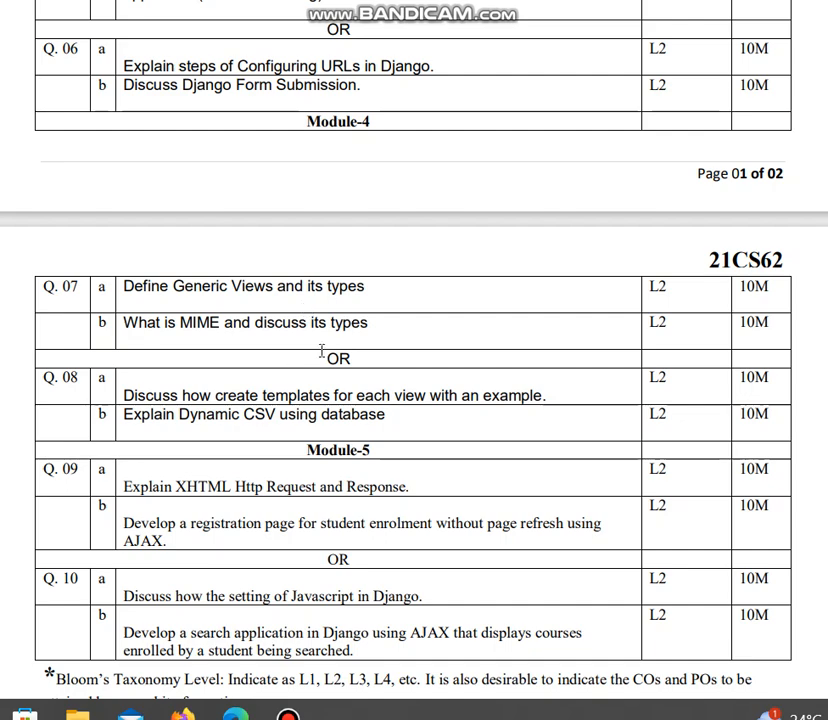
scroll(down, 3)
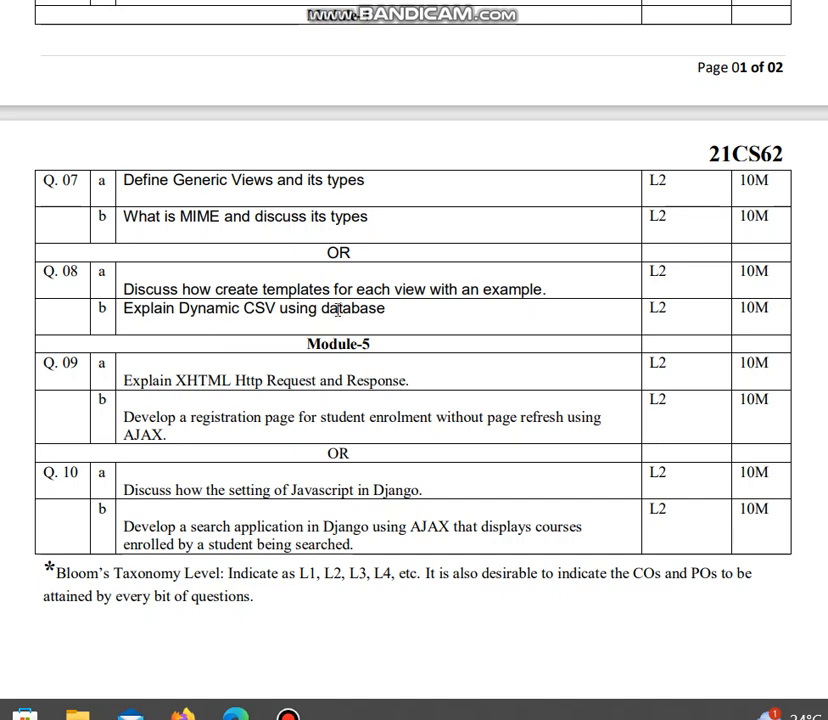
mouse_move(528, 312)
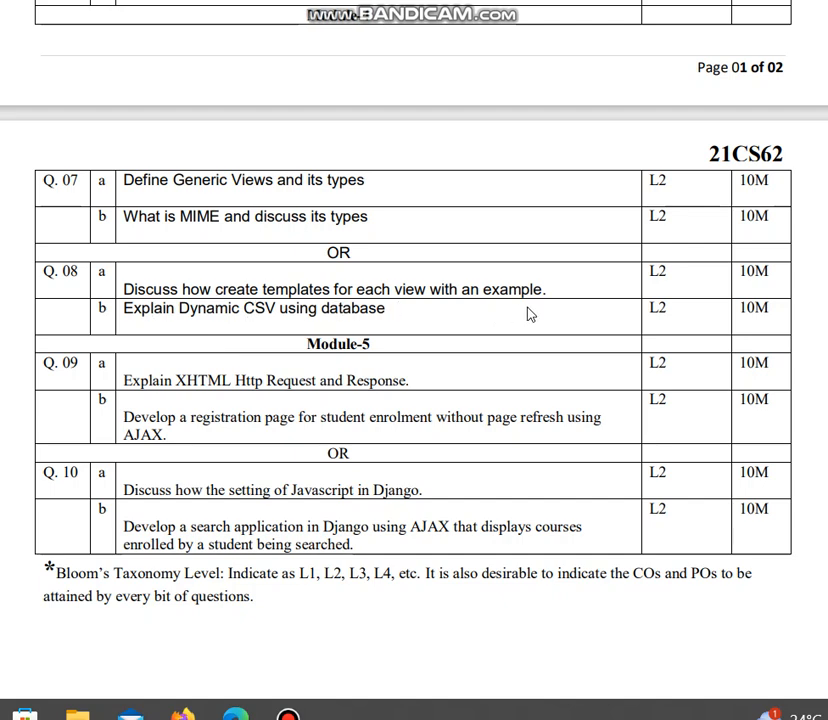
mouse_move(336, 330)
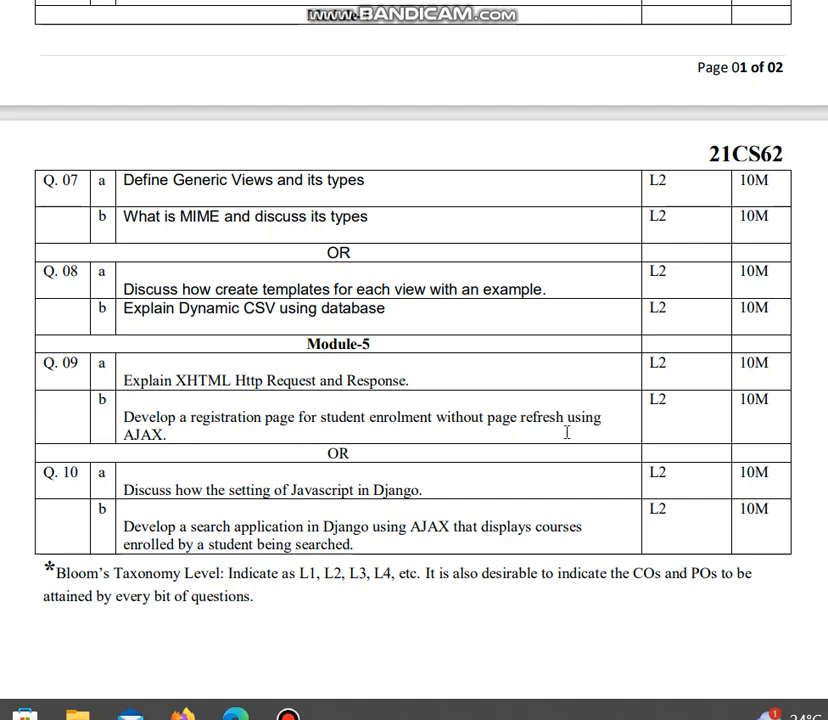
mouse_move(508, 396)
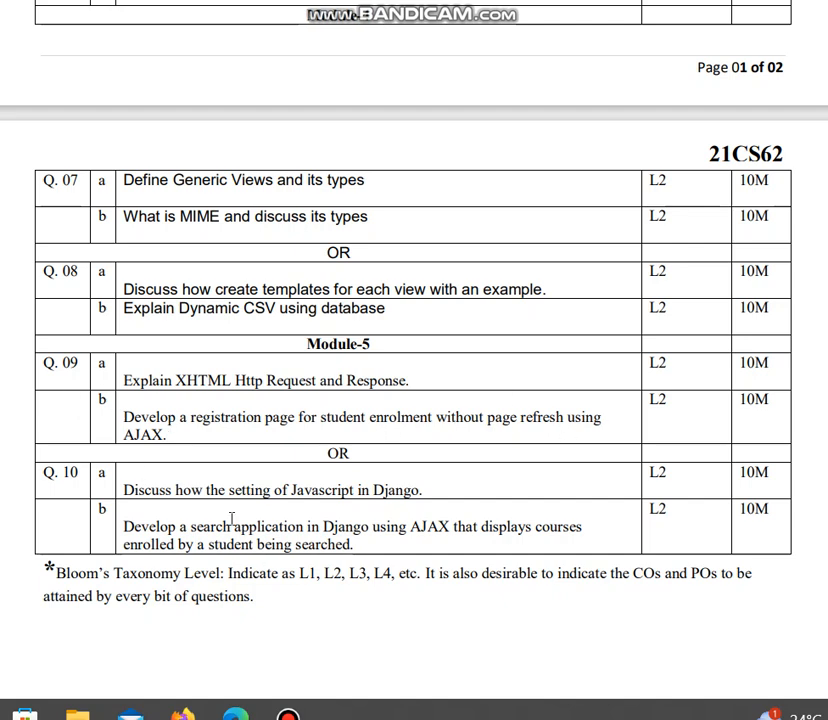
mouse_move(322, 508)
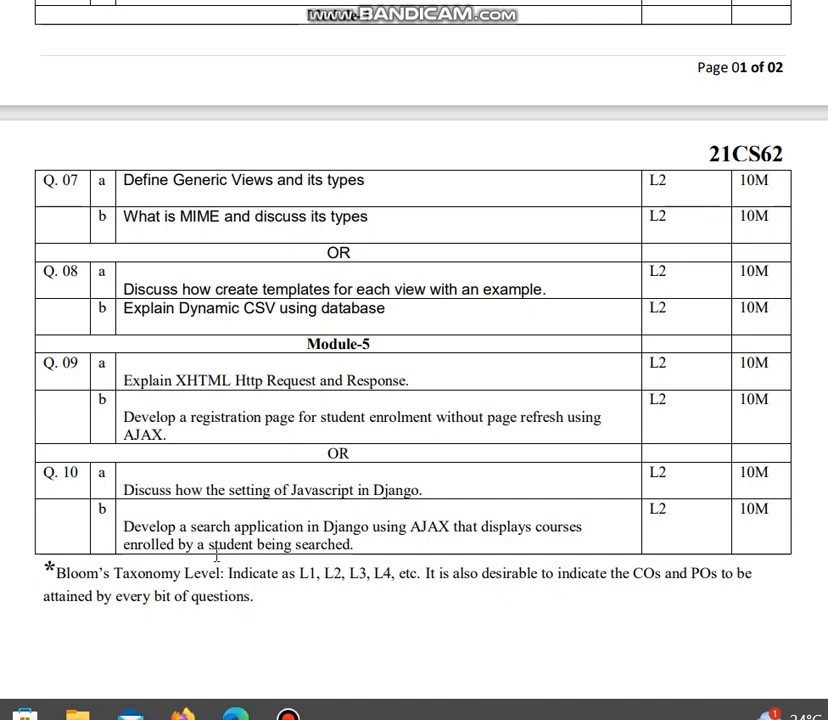
mouse_move(392, 560)
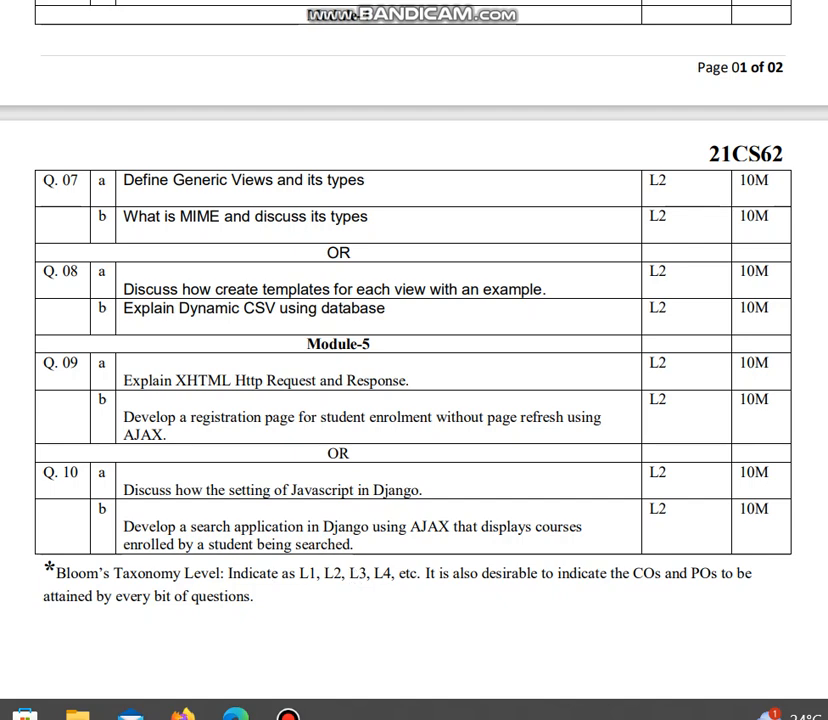
mouse_move(758, 550)
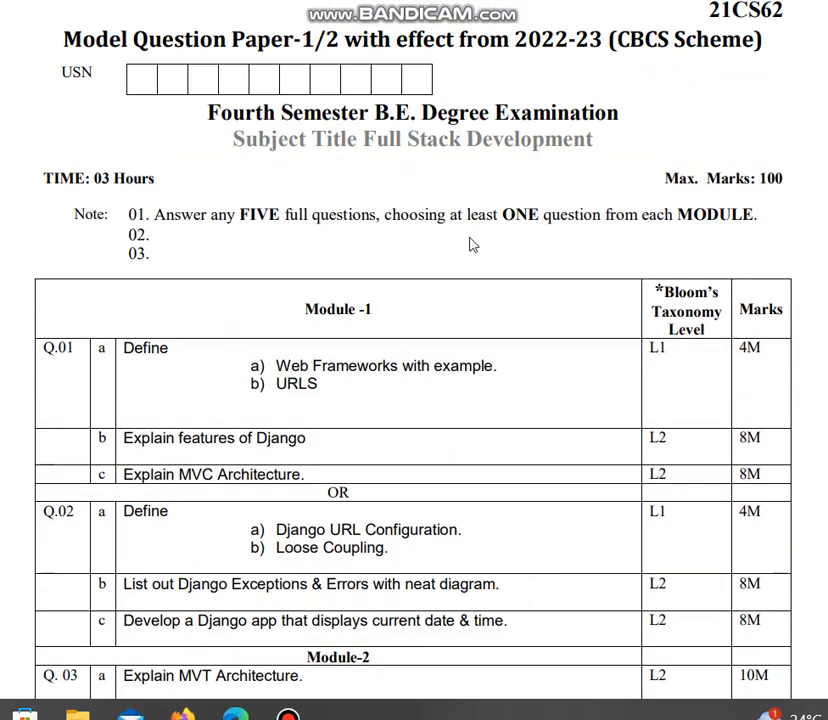
mouse_move(152, 312)
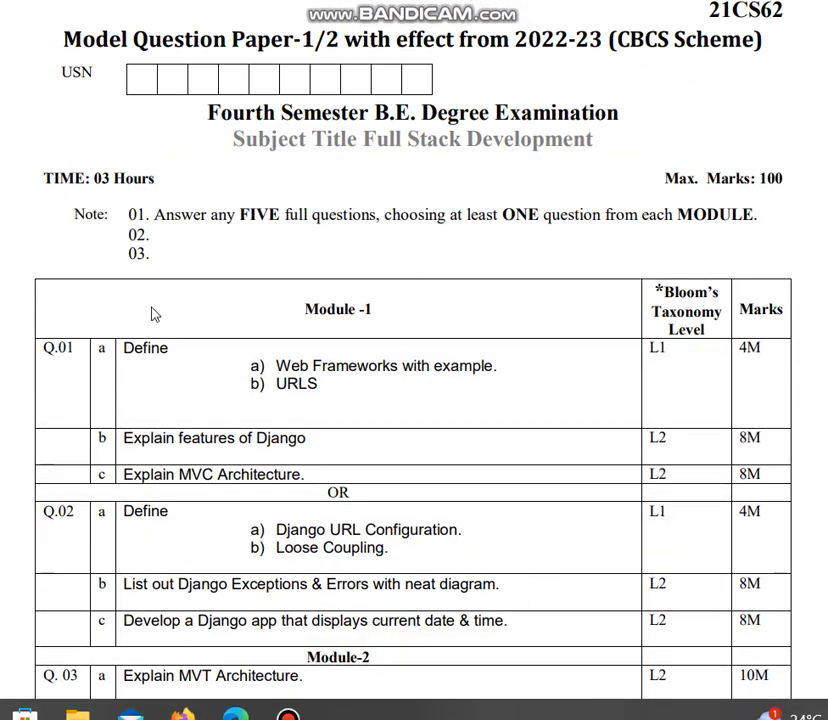
mouse_move(368, 520)
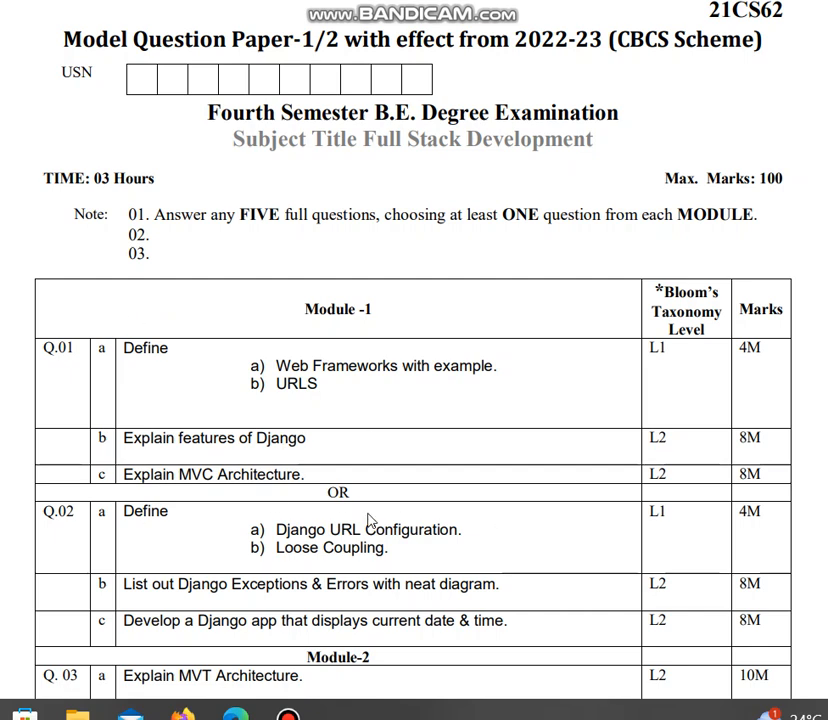
mouse_move(404, 492)
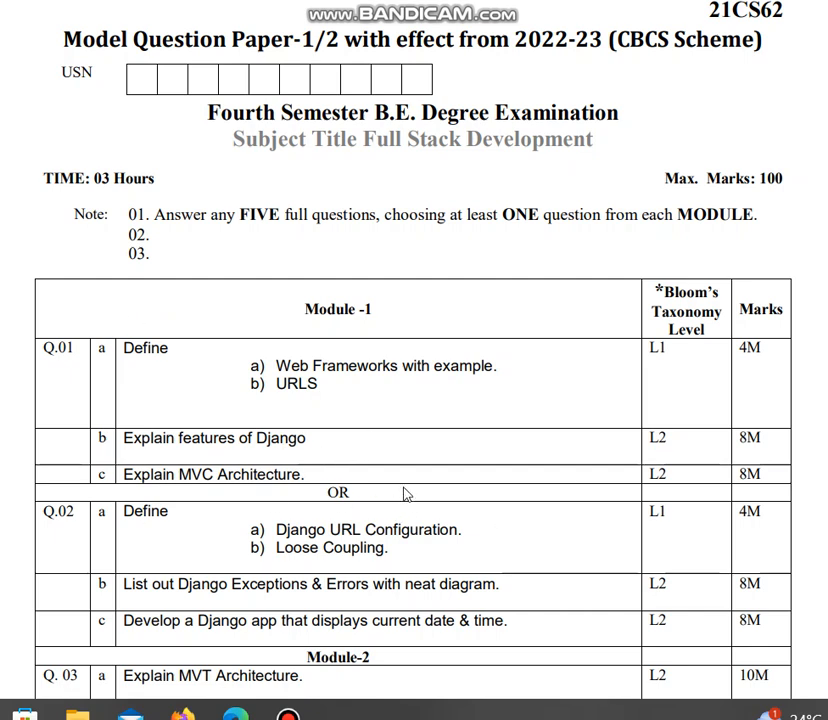